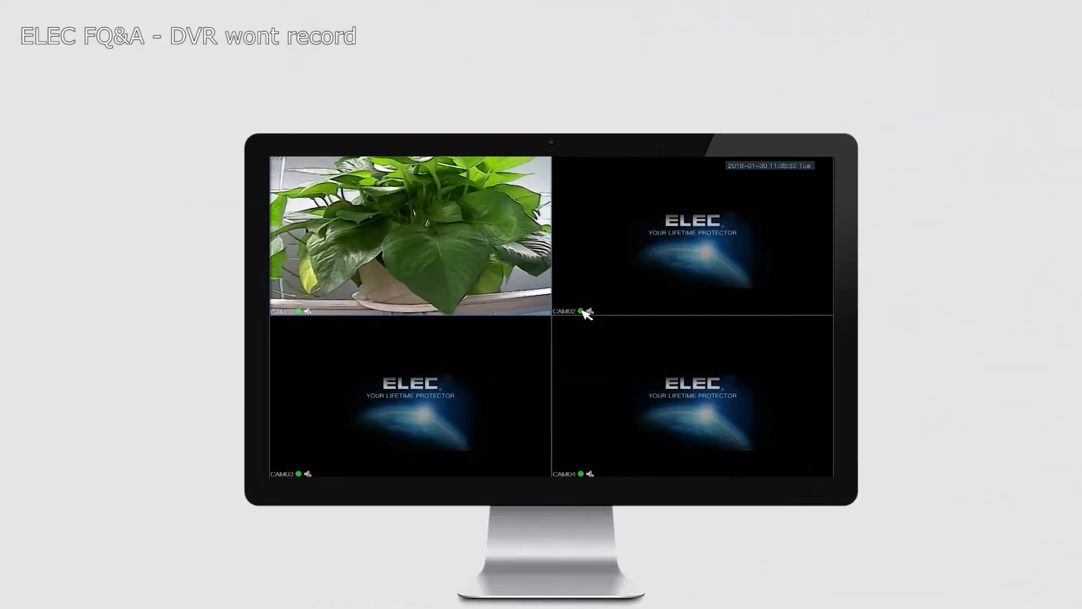
pyautogui.moveTo(304, 313)
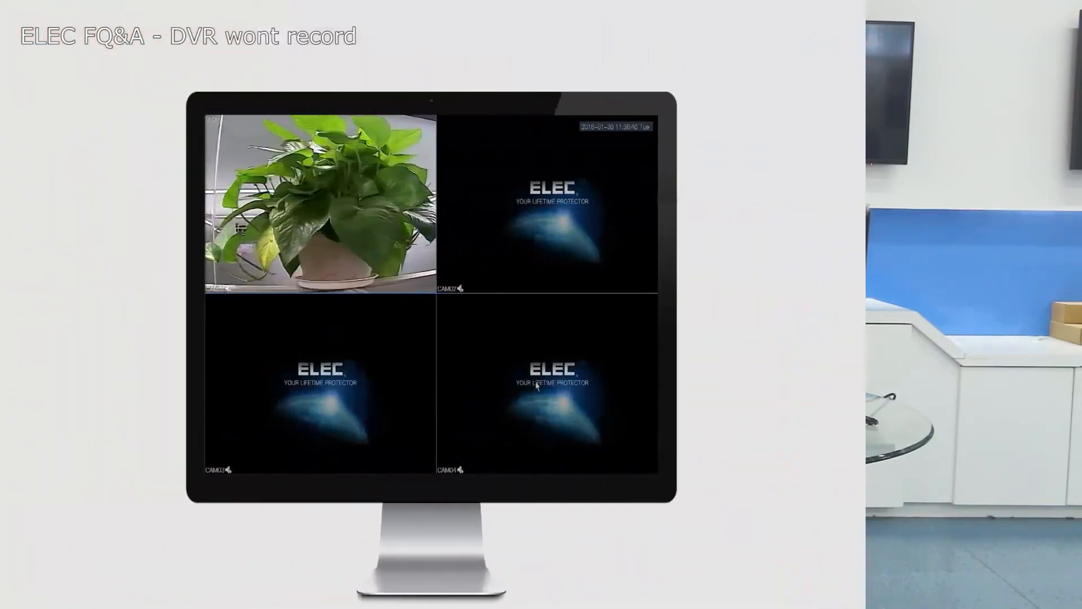
# From live view, bring up the main menu and view the system information
pyautogui.rightClick(535, 387)
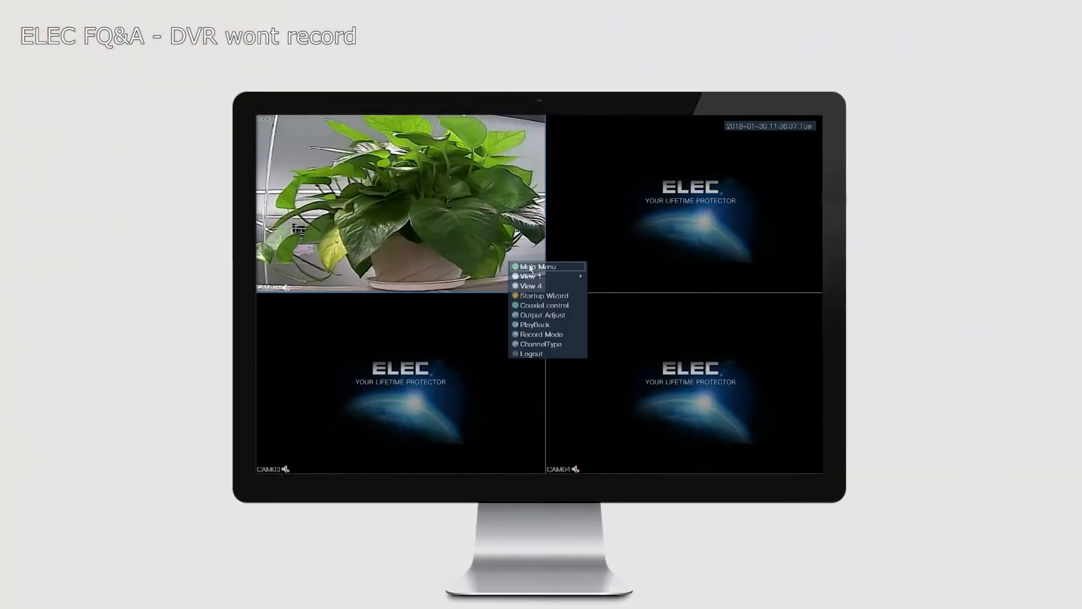
pyautogui.click(537, 267)
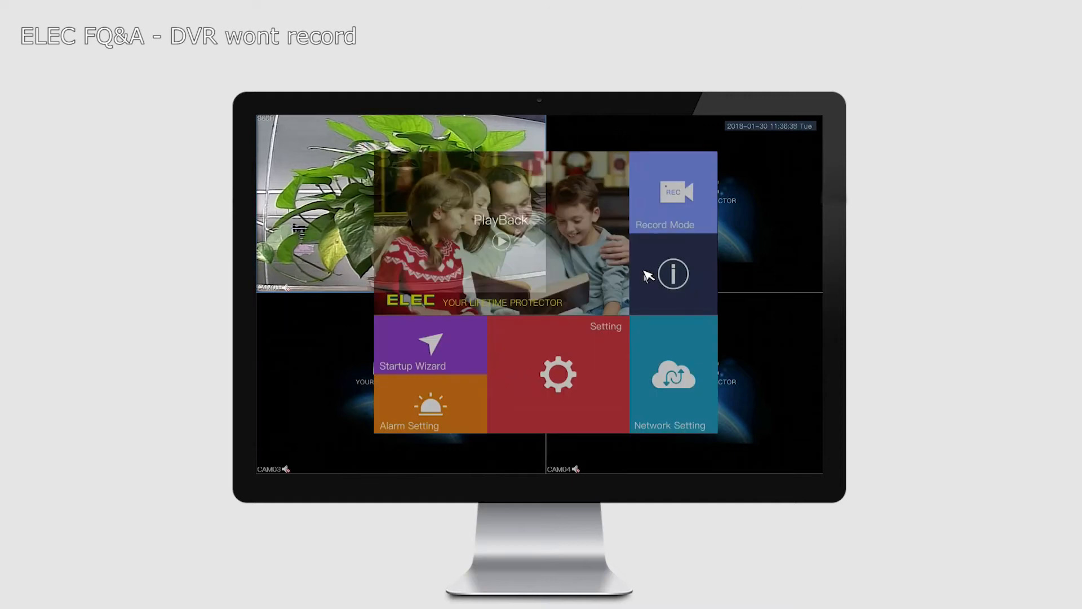
pyautogui.click(673, 274)
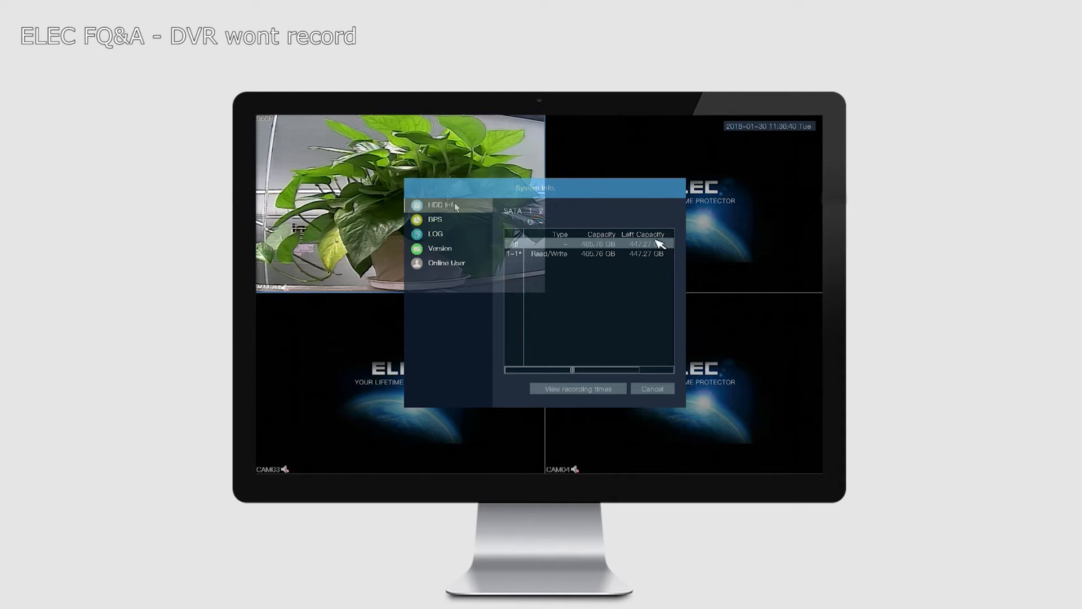
pyautogui.moveTo(687, 257)
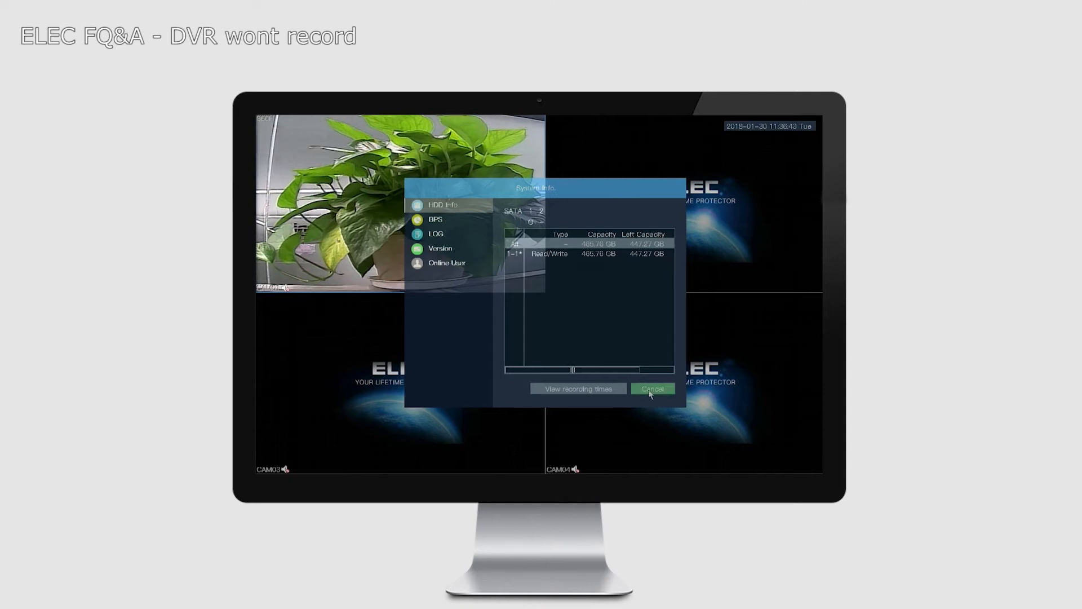
# Close system information, return to the main menu, and set the schedule week to All
pyautogui.click(652, 389)
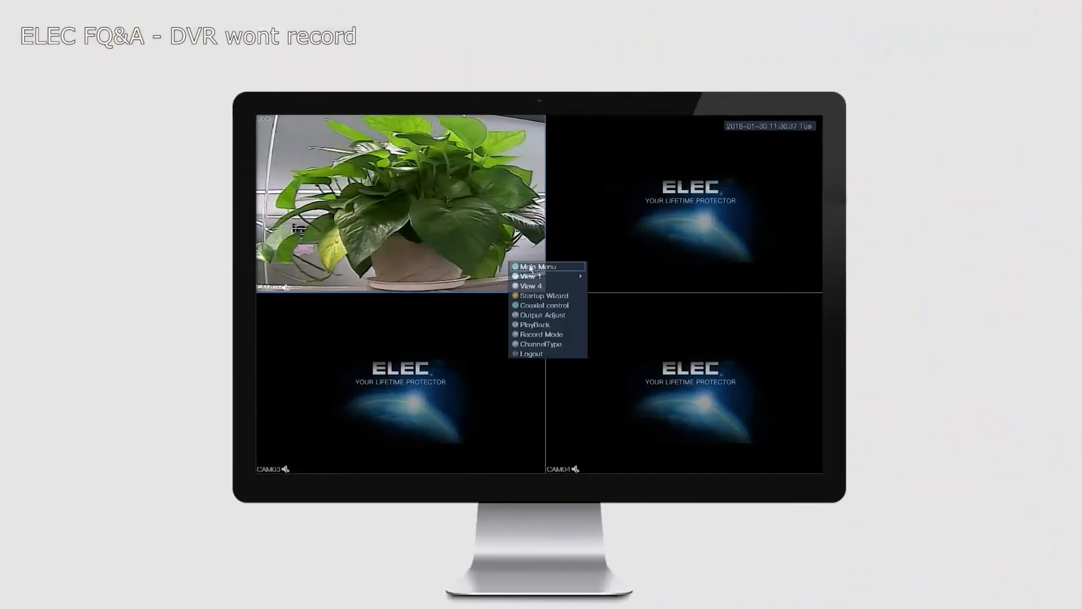
pyautogui.click(538, 266)
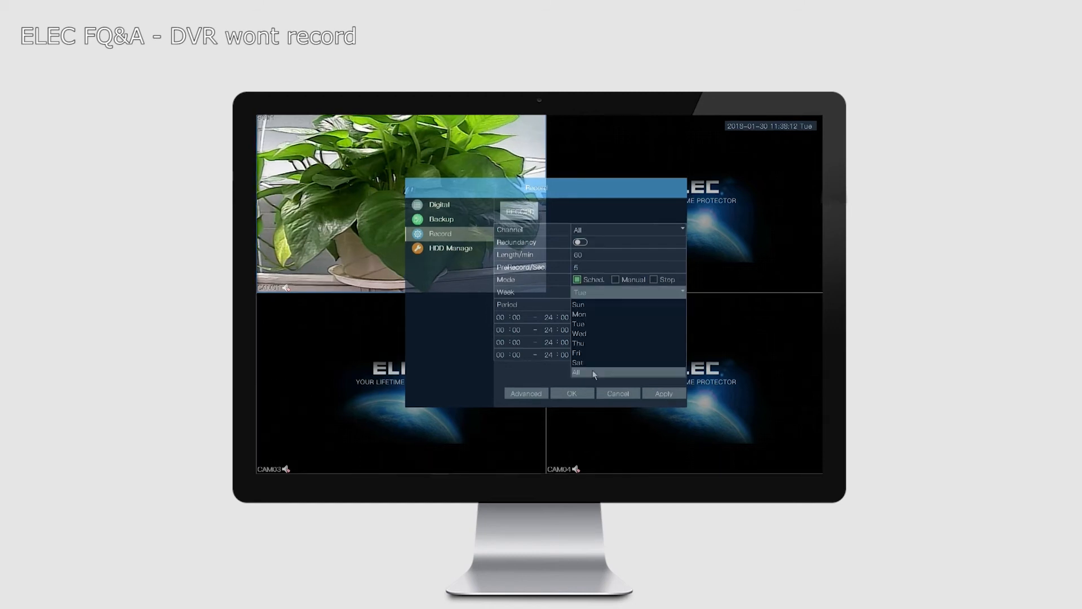
pyautogui.click(578, 372)
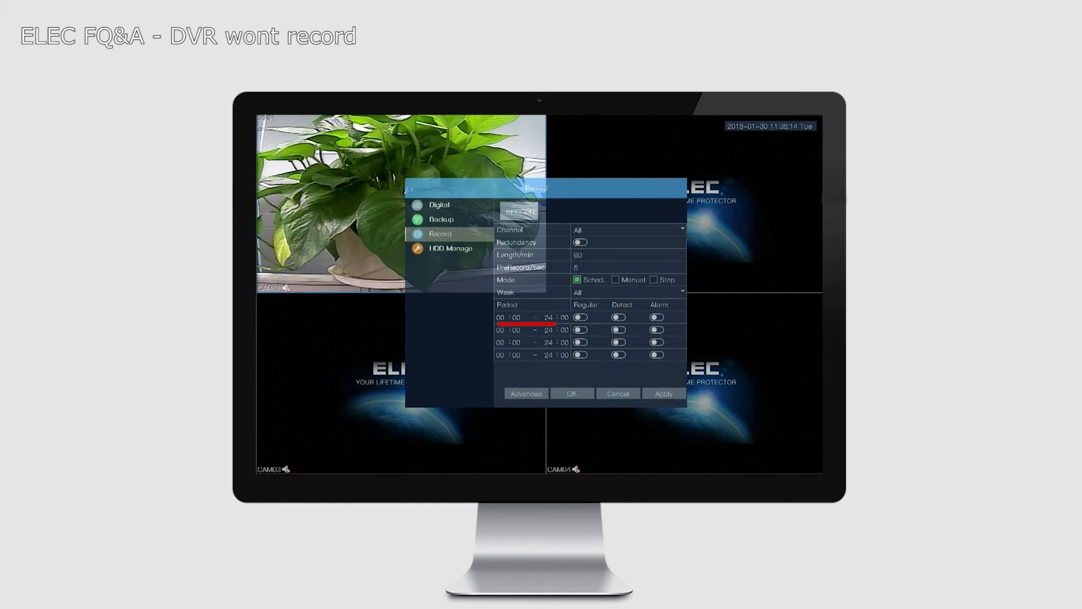
# Switch on Regular recording for the first 00:00–24:00 period, leaving Detect and Alarm off
pyautogui.click(545, 317)
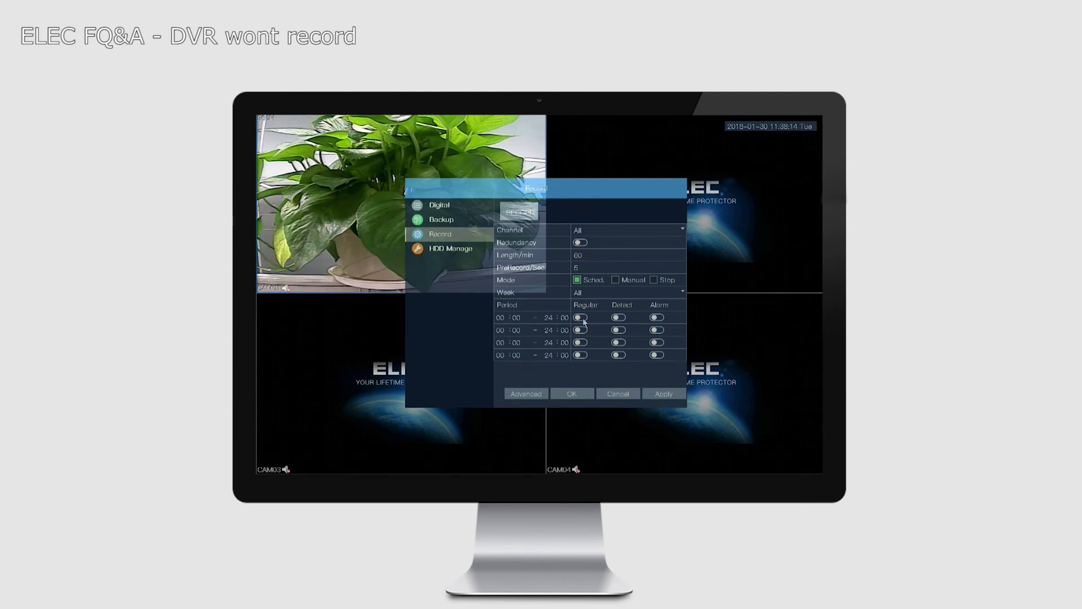
pyautogui.click(580, 317)
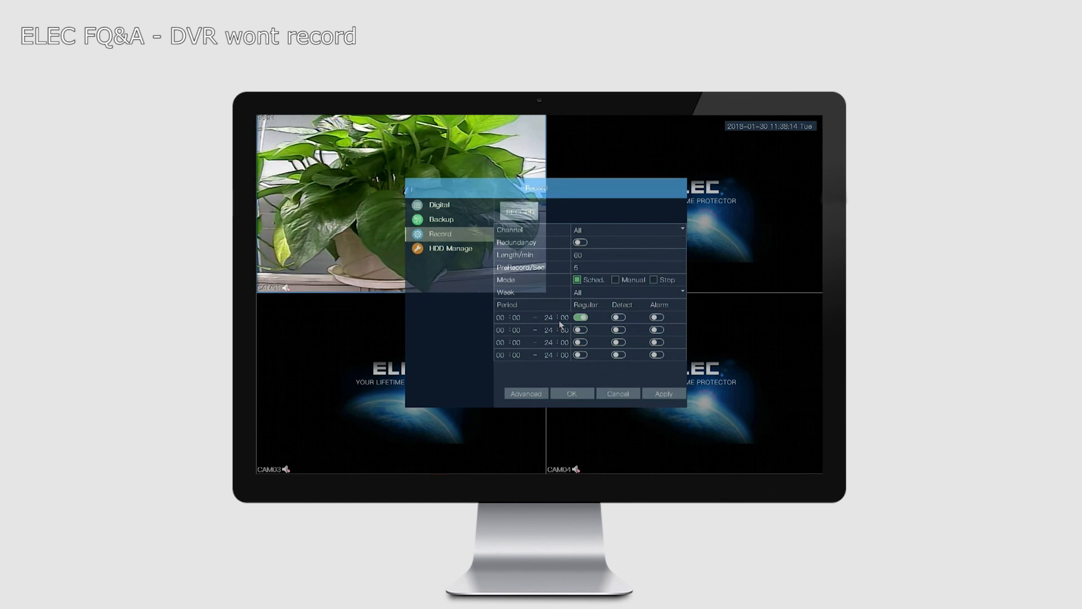
pyautogui.moveTo(635, 319)
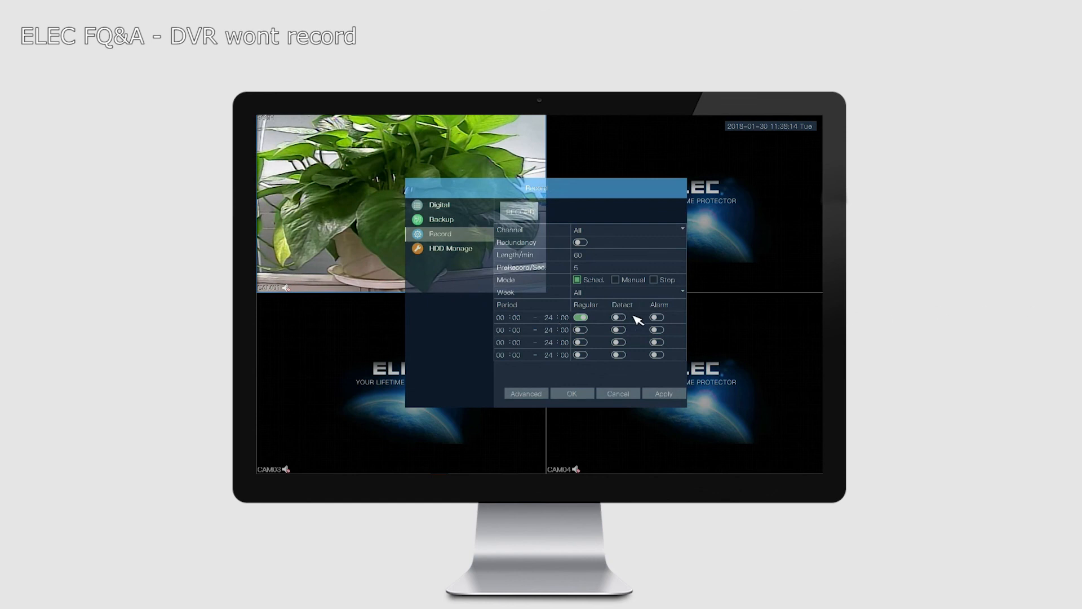